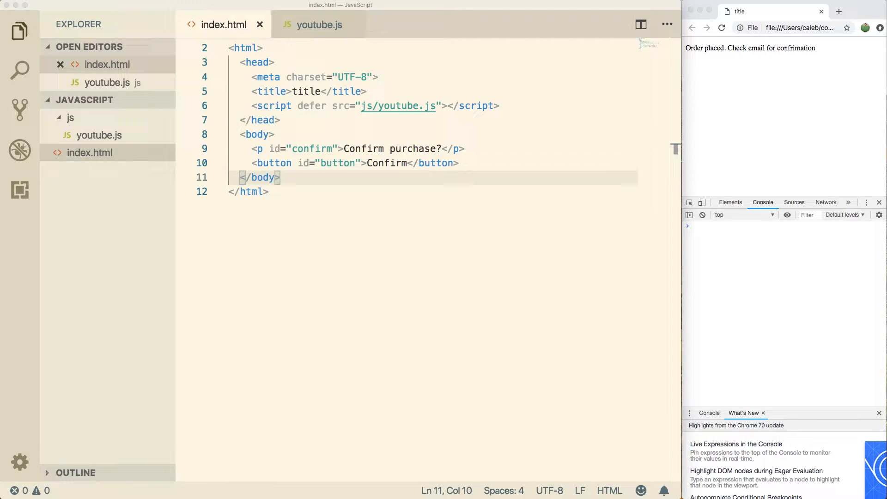
Switch to youtube.js and clear out its old button click-handler code
{"action": "left_click", "coordinate": [319, 24]}
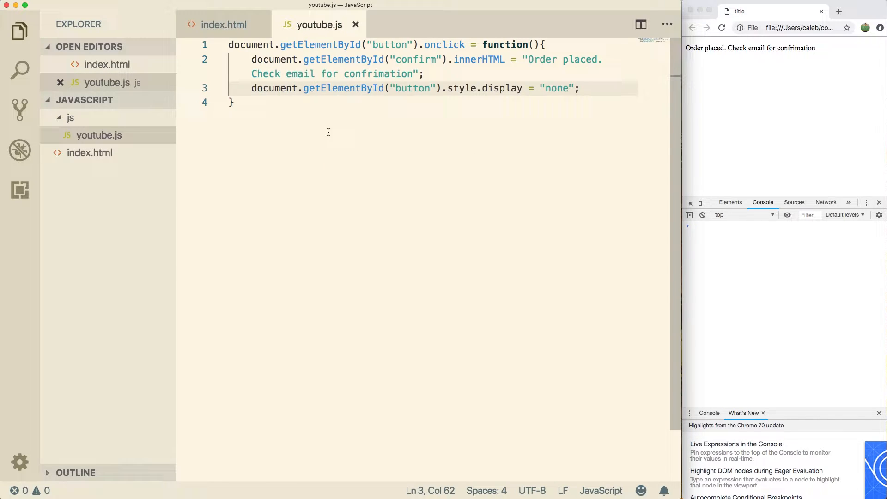
{"action": "left_click", "coordinate": [579, 88]}
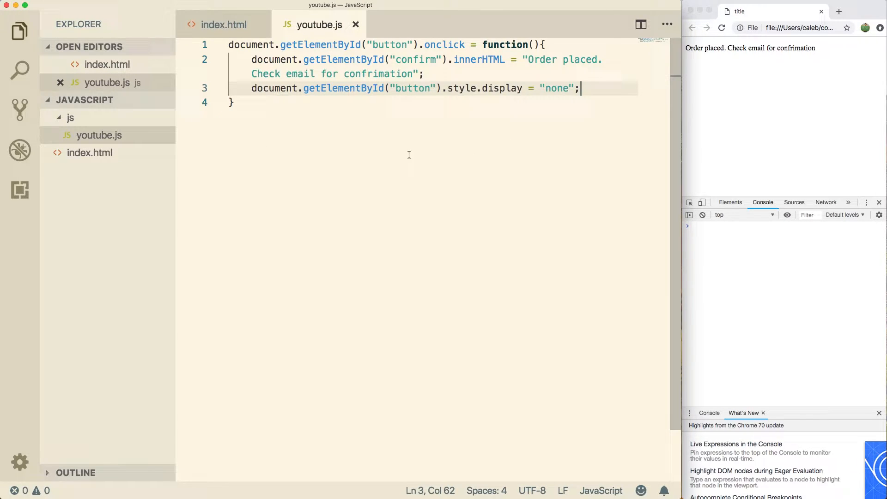
{"action": "mouse_move", "coordinate": [427, 150]}
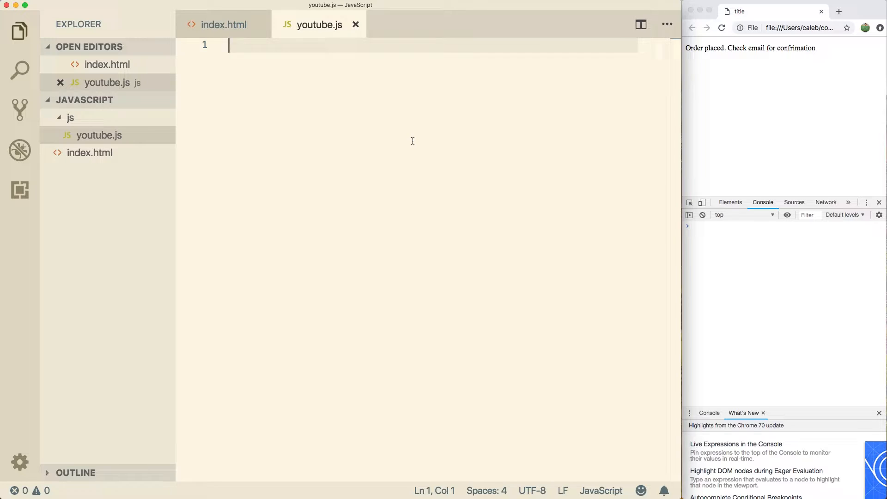
{"action": "mouse_move", "coordinate": [281, 139]}
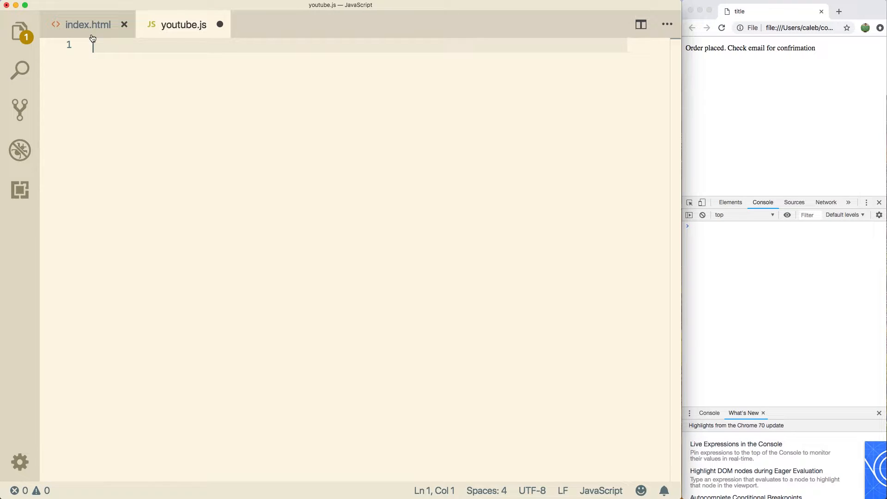
{"action": "mouse_move", "coordinate": [124, 27]}
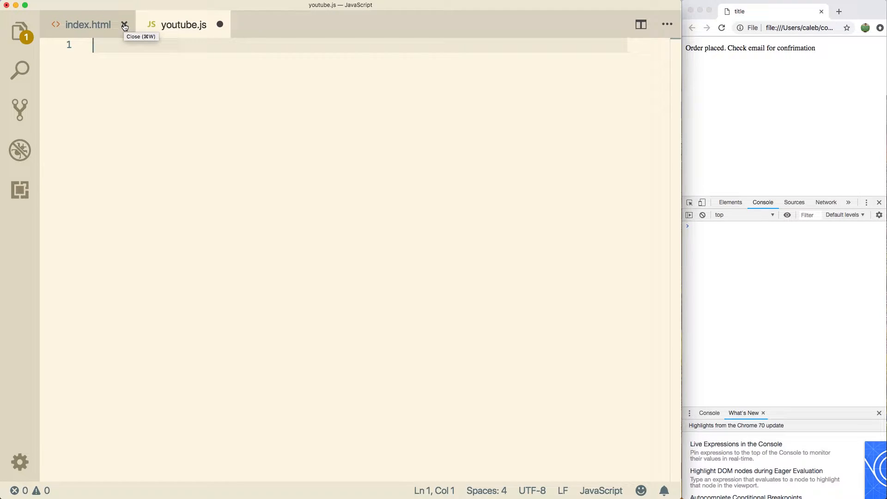
{"action": "mouse_move", "coordinate": [165, 36]}
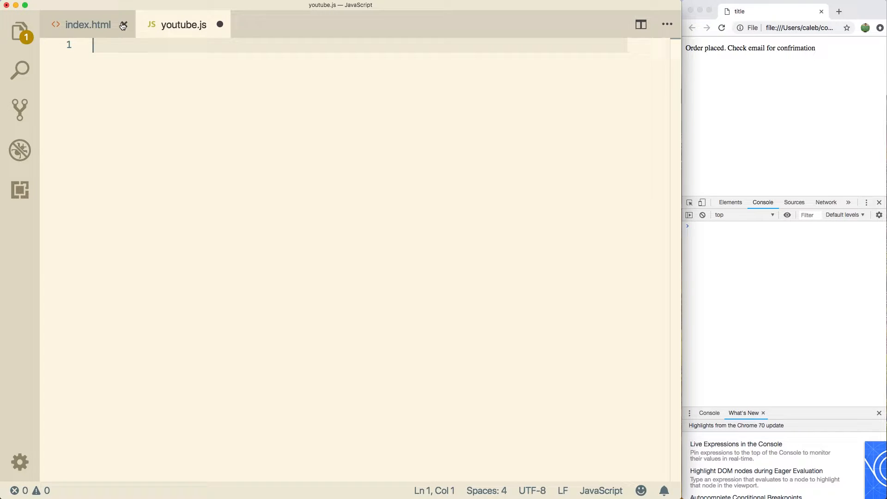
Close index.html and write a bare prompt() call on line 1 of youtube.js
{"action": "left_click", "coordinate": [123, 25]}
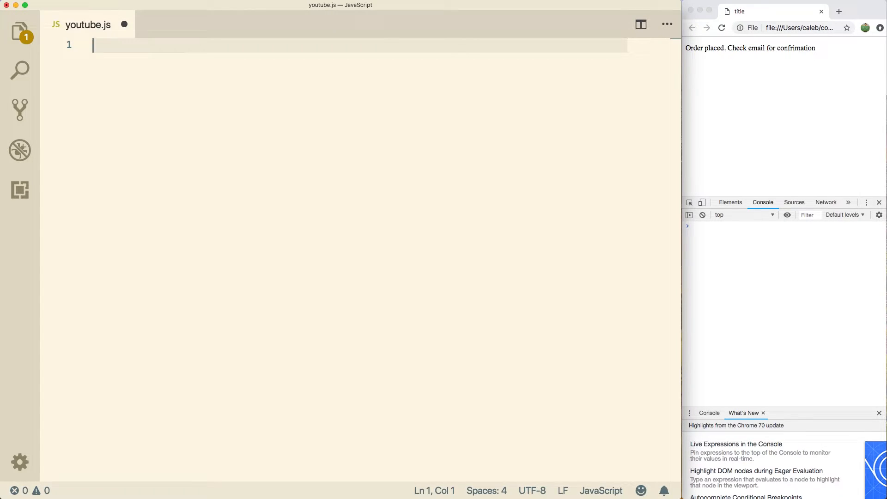
{"action": "type", "text": "prompt("}
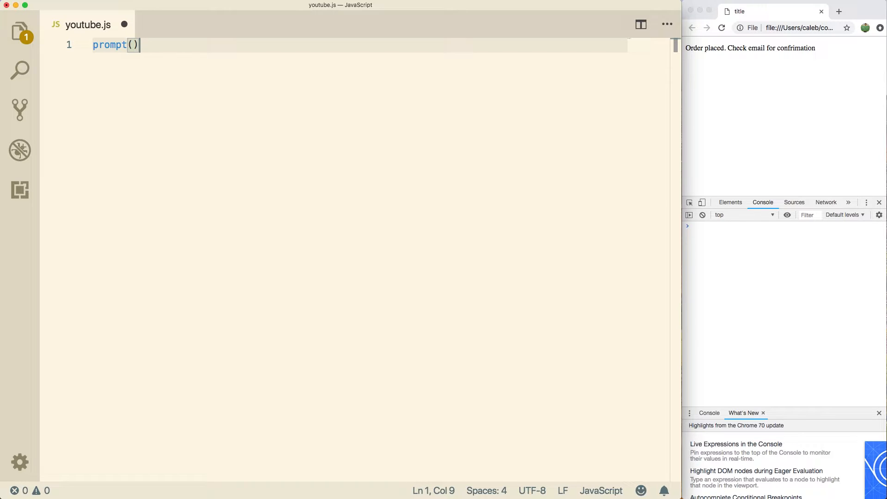
End prompt() with a semicolon, reload Chrome and answer the prompt with hello
{"action": "type", "text": ";"}
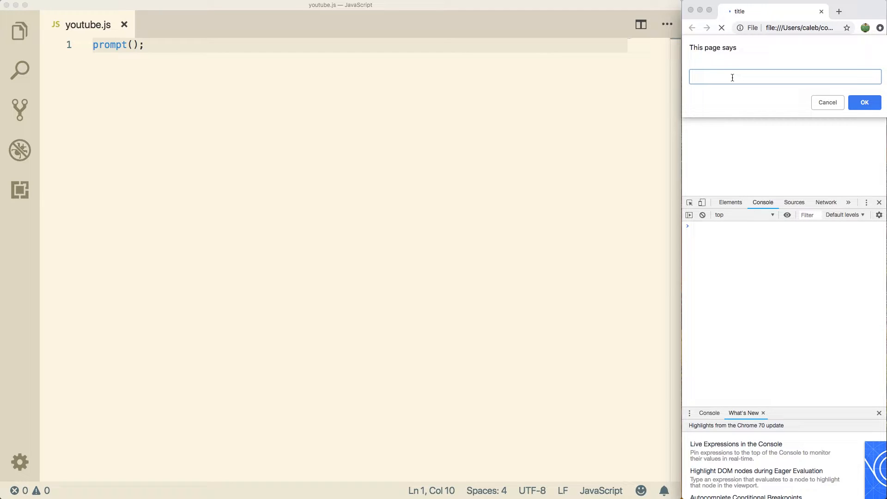
{"action": "type", "text": "hello"}
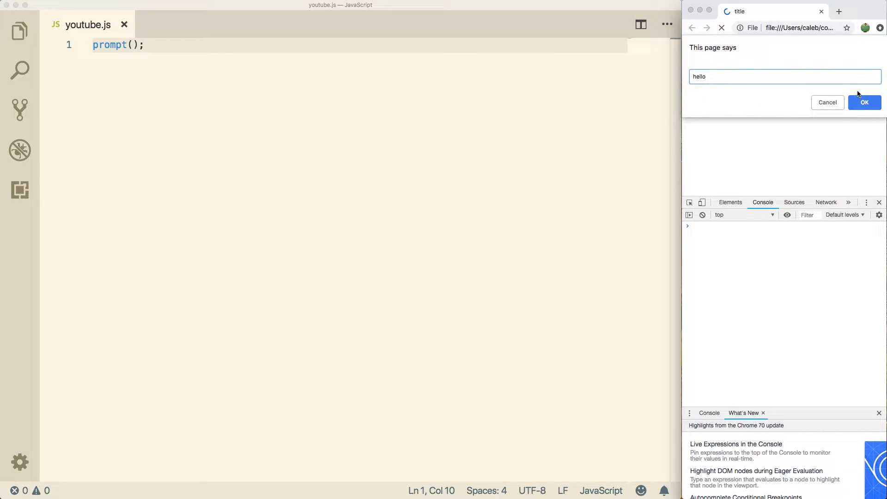
{"action": "left_click", "coordinate": [863, 102]}
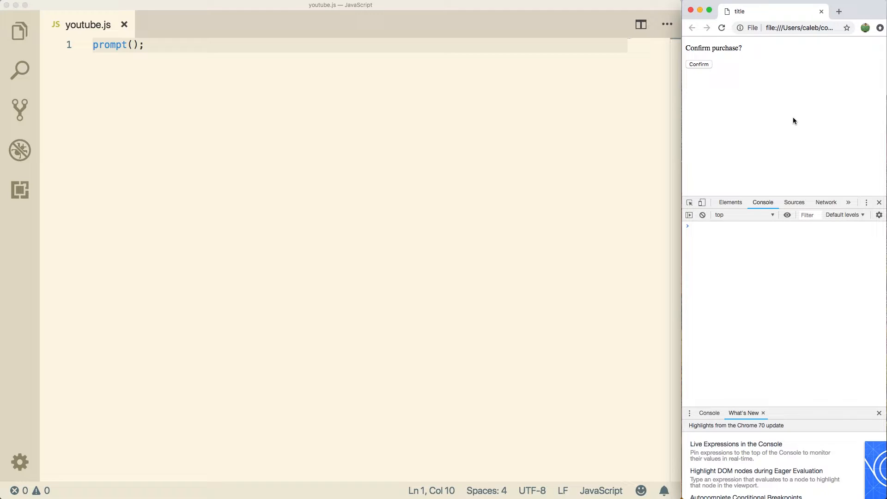
{"action": "mouse_move", "coordinate": [301, 59]}
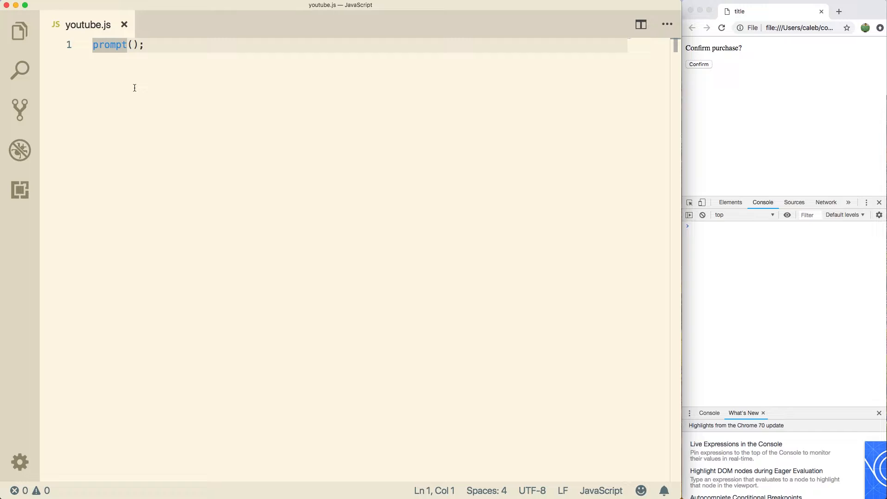
Store the prompt result so line 1 reads var username = prompt(); and save
{"action": "key", "text": "Enter"}
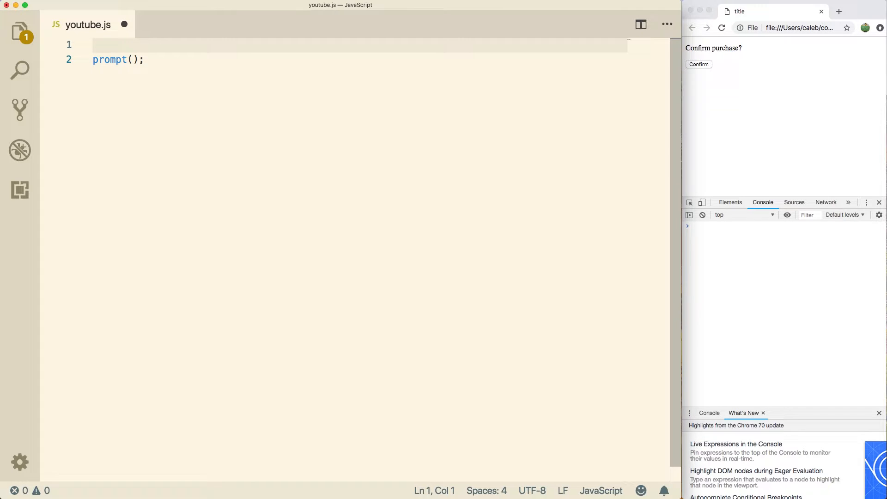
{"action": "type", "text": "var"}
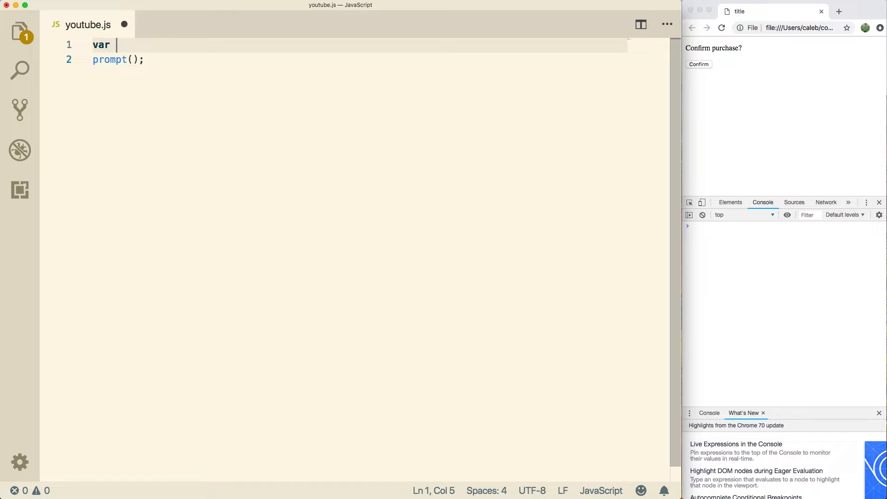
{"action": "type", "text": "username ="}
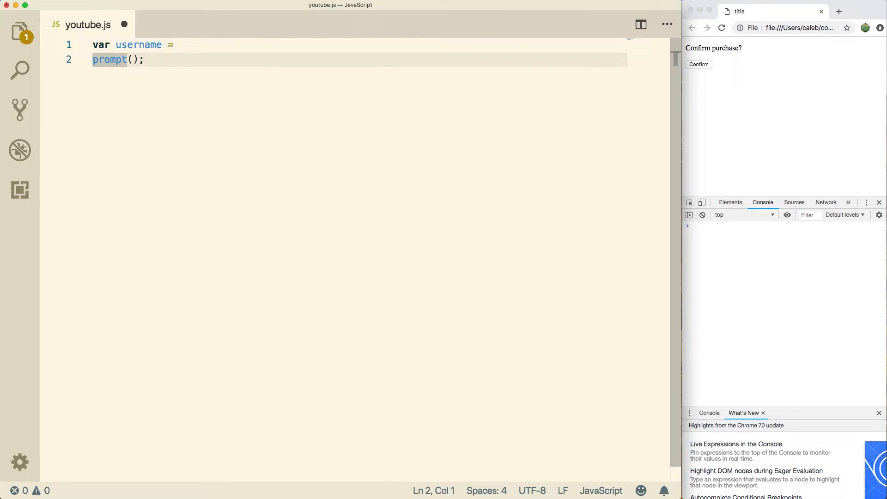
{"action": "key", "text": "Backspace"}
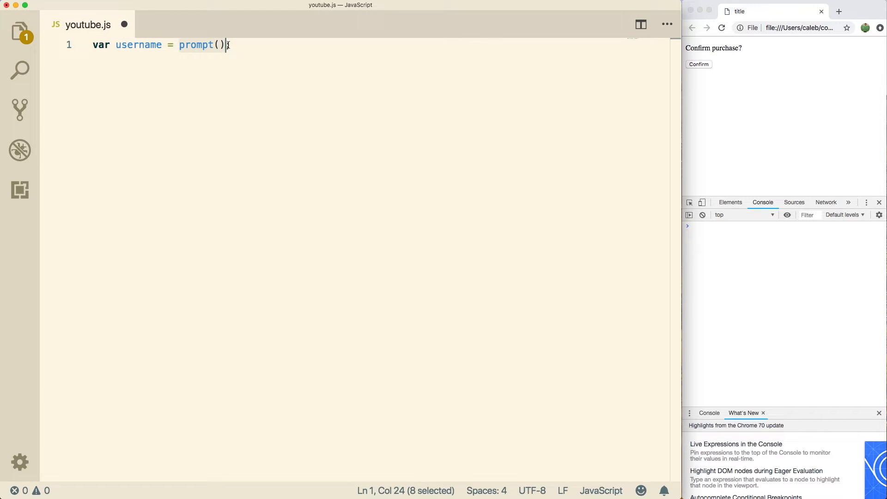
{"action": "type", "text": ";"}
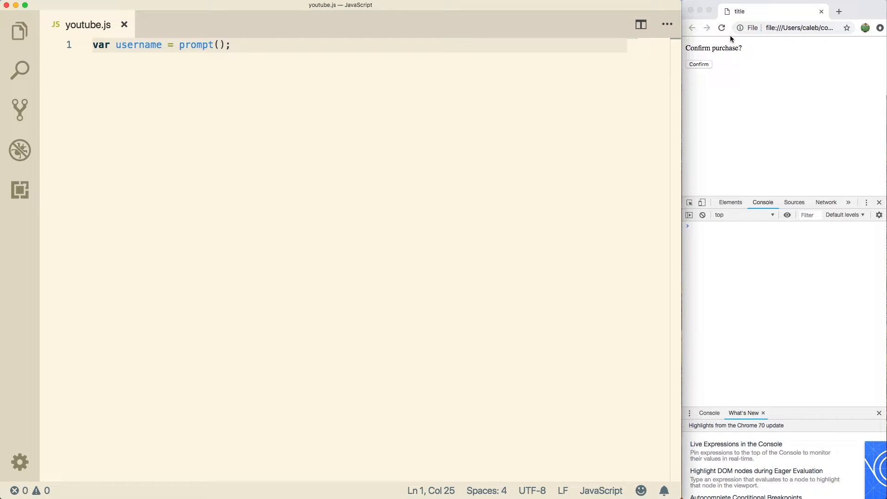
Reload Chrome and evaluate username in the console: "Caleb" when answered, null when cancelled
{"action": "left_click", "coordinate": [698, 64]}
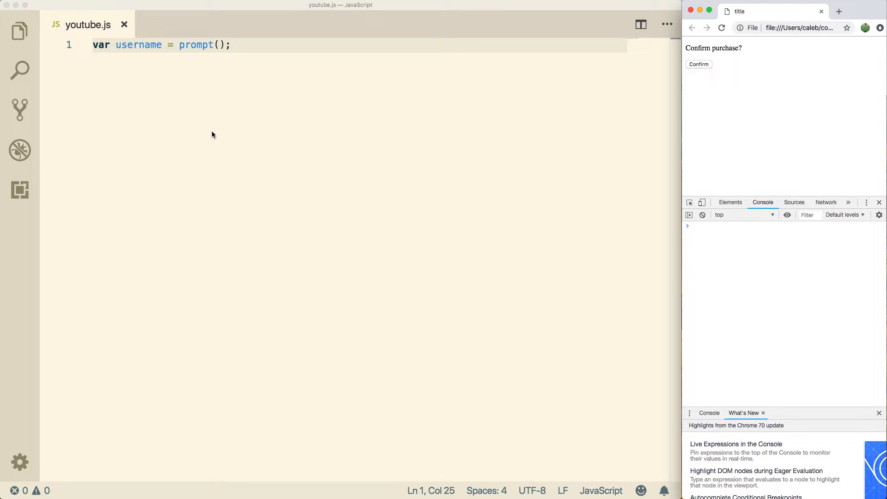
{"action": "mouse_move", "coordinate": [571, 145]}
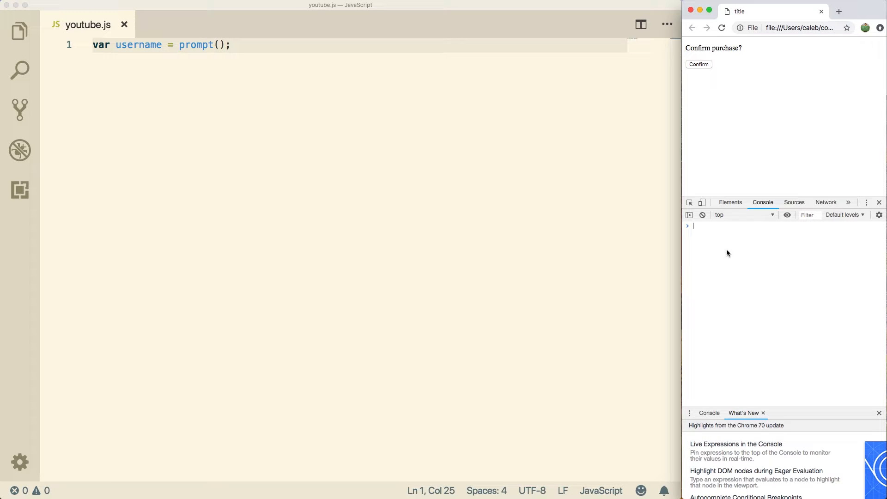
{"action": "mouse_move", "coordinate": [753, 318]}
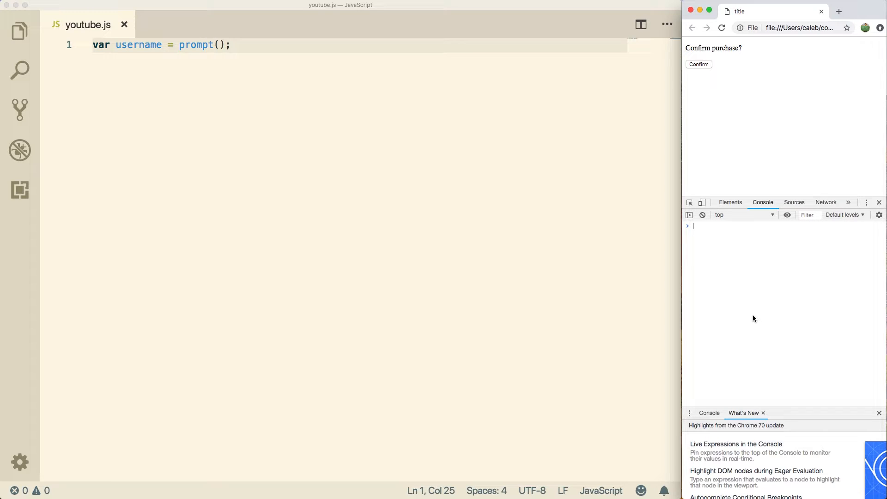
{"action": "mouse_move", "coordinate": [749, 281]}
{"action": "type", "text": "username"}
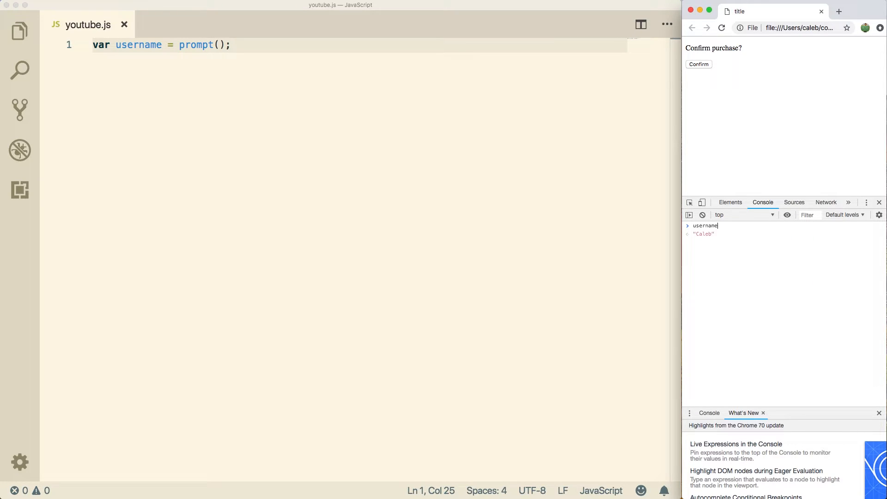
{"action": "key", "text": "enter"}
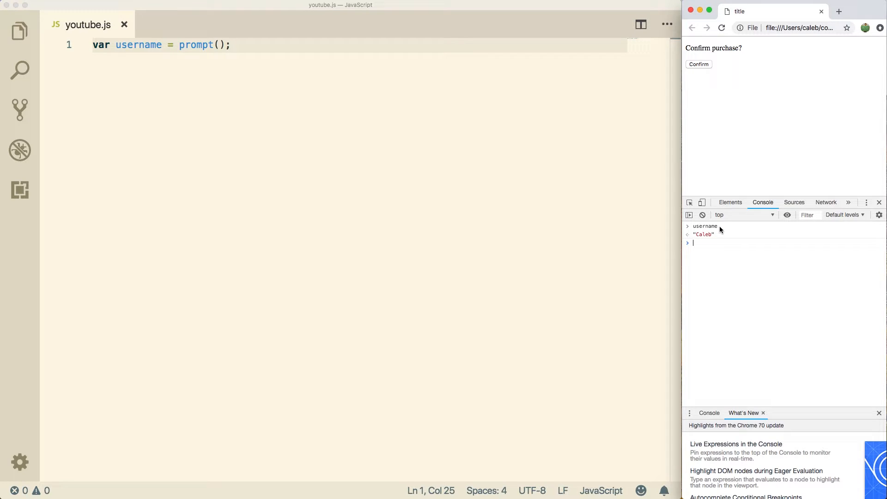
{"action": "mouse_move", "coordinate": [730, 241]}
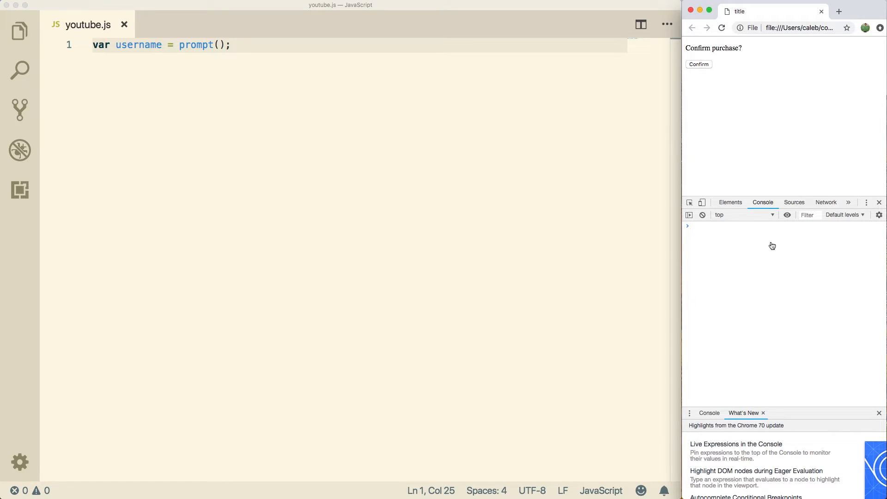
{"action": "type", "text": "username"}
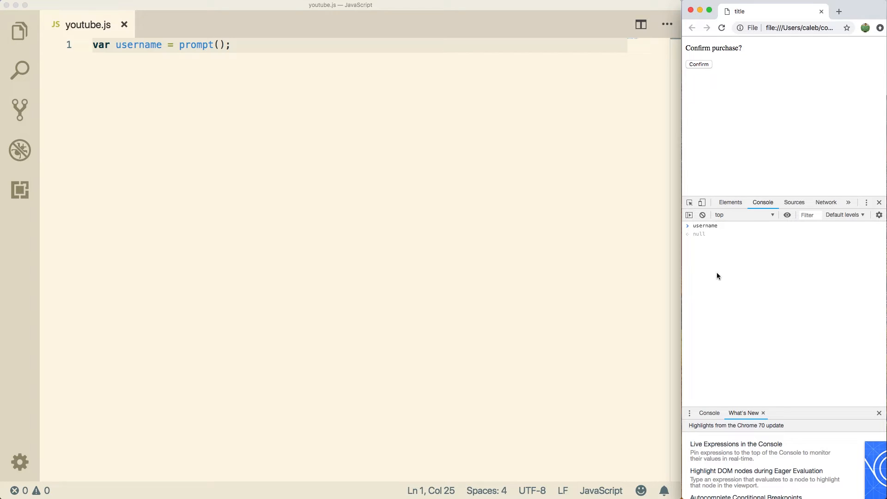
{"action": "mouse_move", "coordinate": [723, 265]}
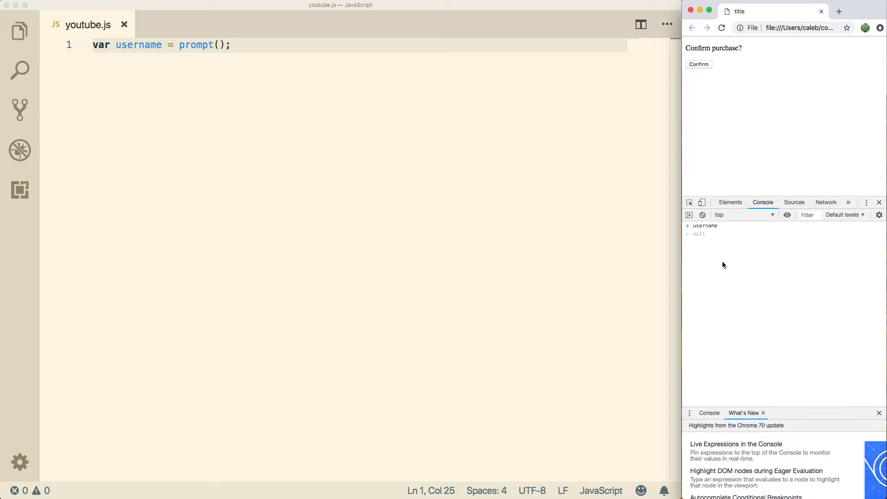
{"action": "left_click", "coordinate": [699, 64]}
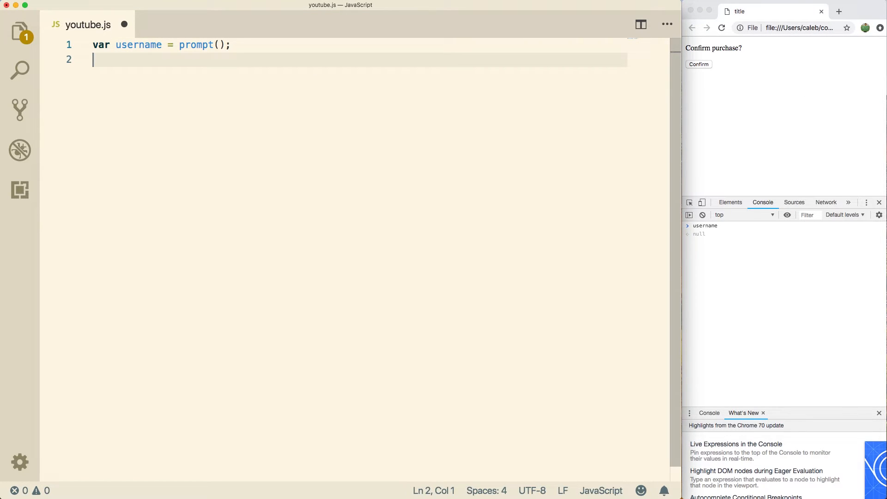
Add alert(username); on line 2, reload Chrome, enter a name and dismiss the resulting alert
{"action": "type", "text": "alert();"}
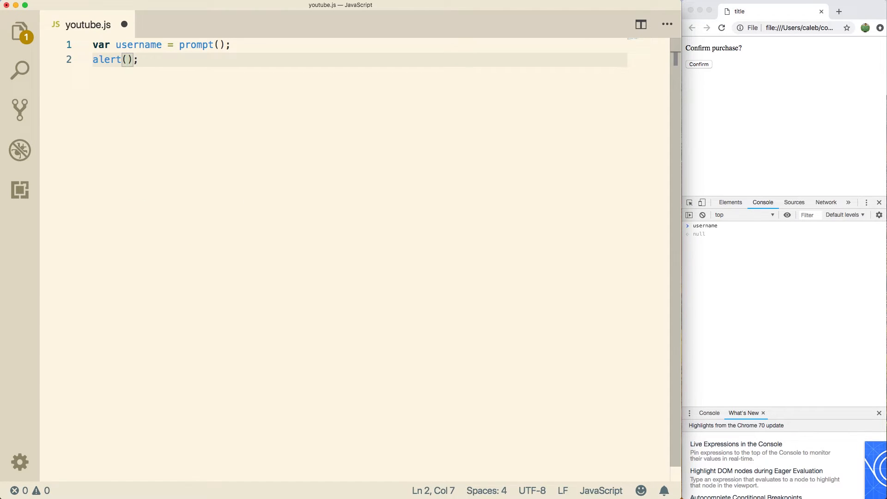
{"action": "type", "text": "username"}
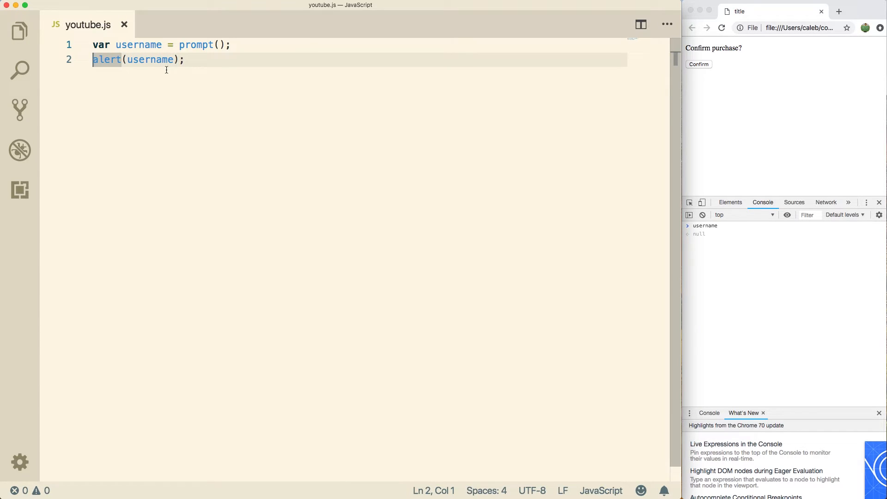
{"action": "mouse_move", "coordinate": [106, 59]}
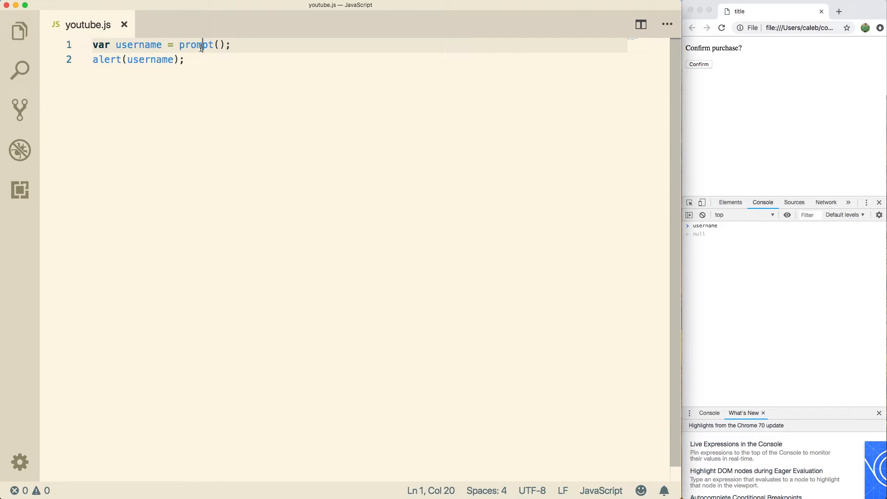
{"action": "mouse_move", "coordinate": [195, 45]}
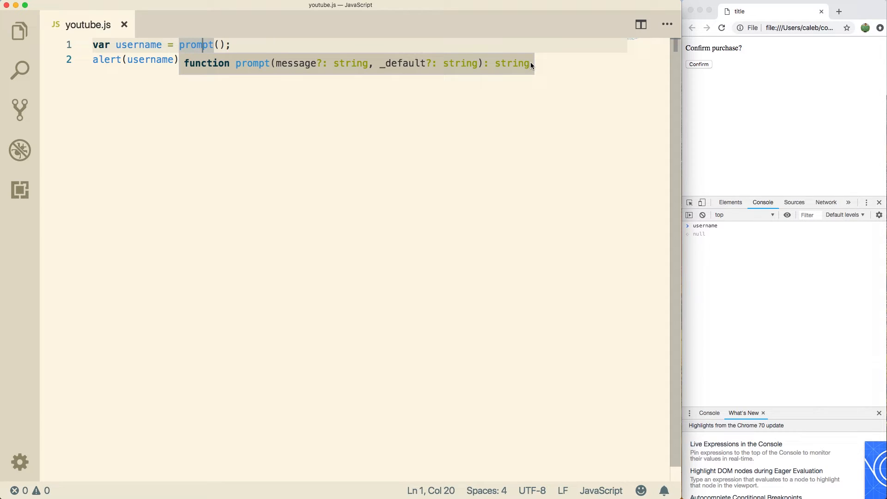
{"action": "left_click", "coordinate": [105, 59]}
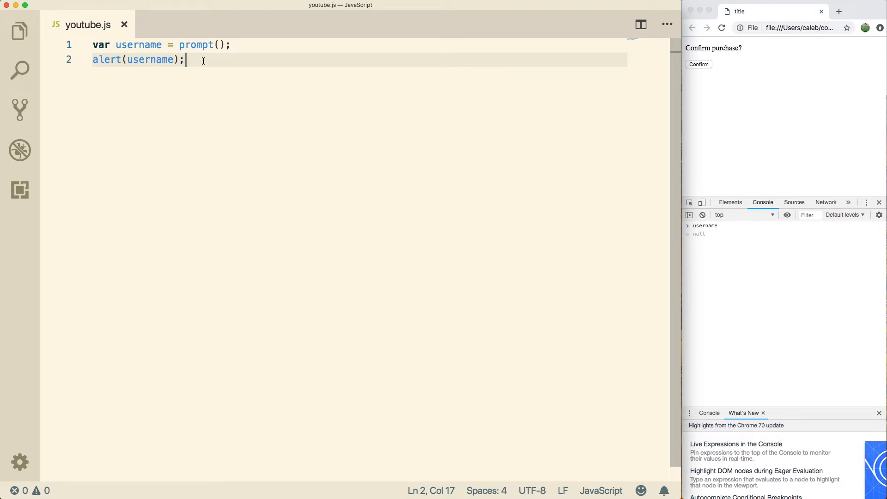
{"action": "left_click", "coordinate": [698, 64]}
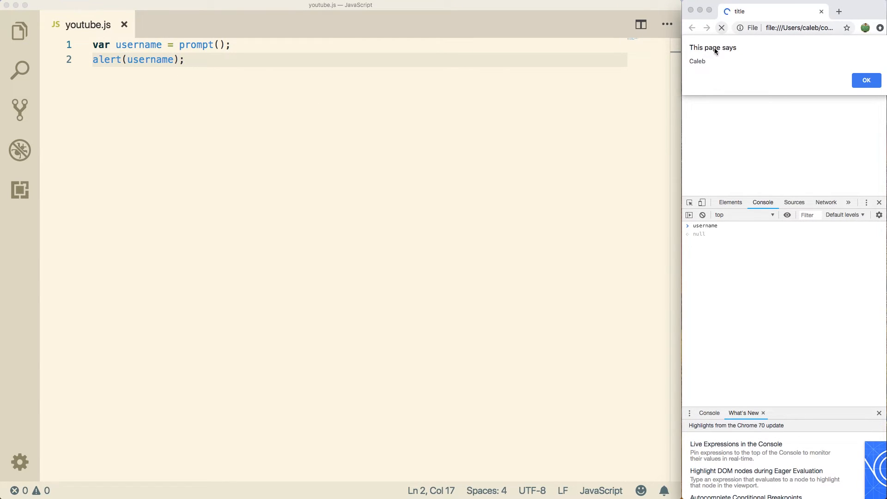
{"action": "left_click", "coordinate": [866, 79]}
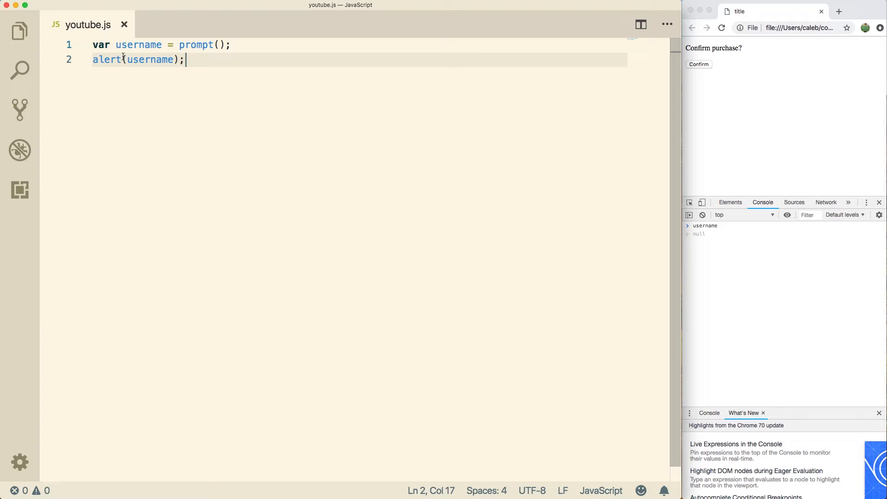
Experiment with line breaks and extra spaces, triggering a SyntaxError, then restore the two original lines
{"action": "key", "text": "Enter"}
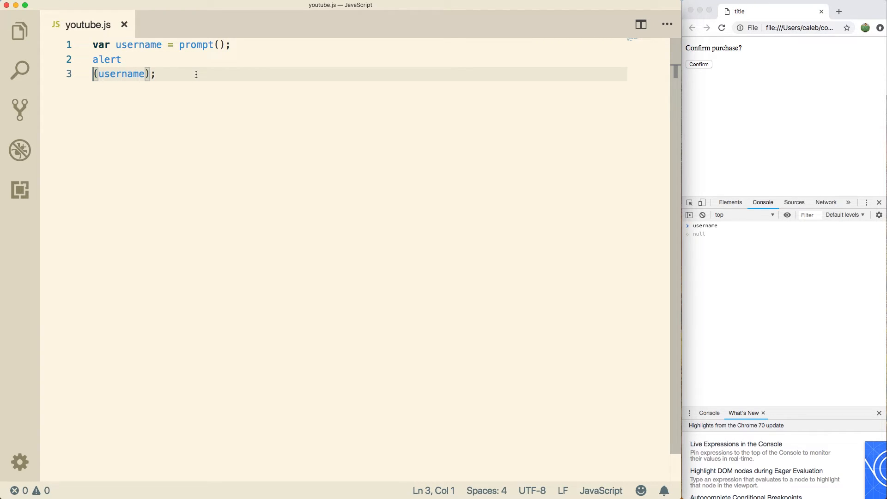
{"action": "mouse_move", "coordinate": [487, 80]}
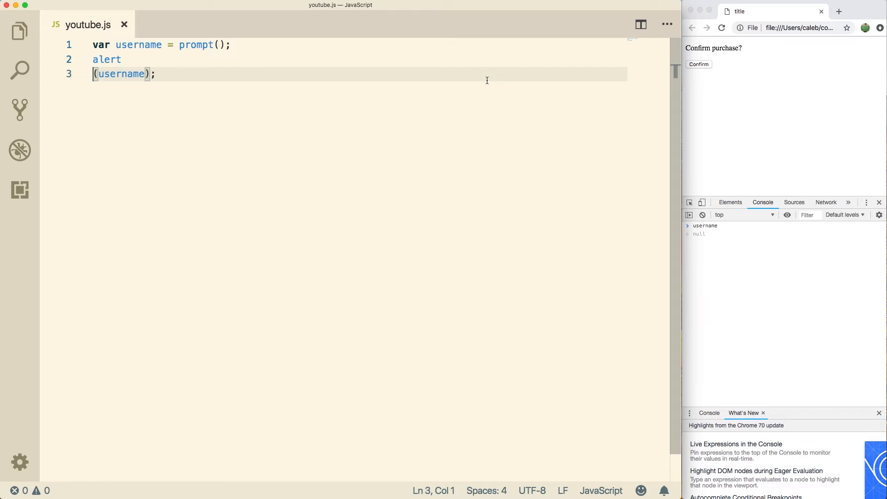
{"action": "mouse_move", "coordinate": [599, 64]}
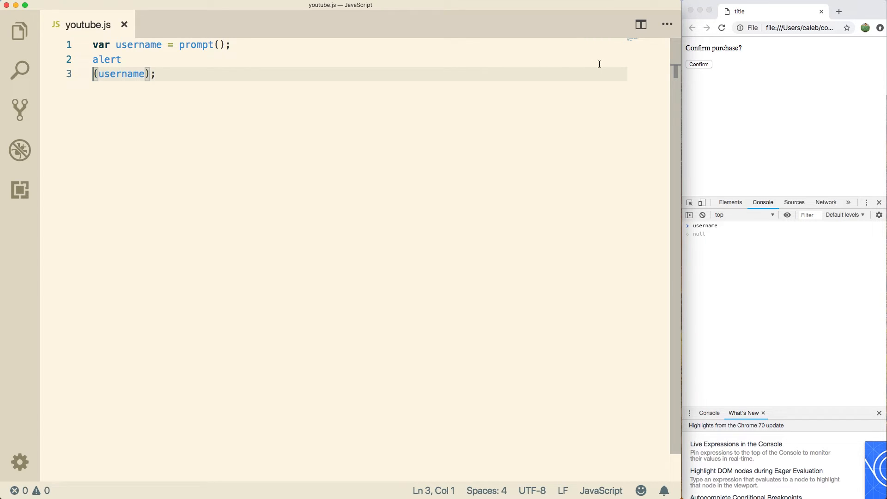
{"action": "left_click", "coordinate": [698, 64]}
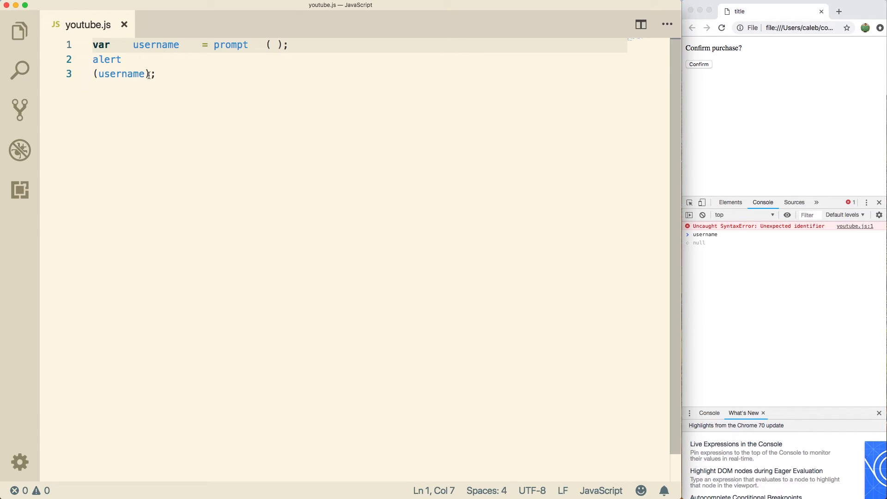
{"action": "mouse_move", "coordinate": [191, 99]}
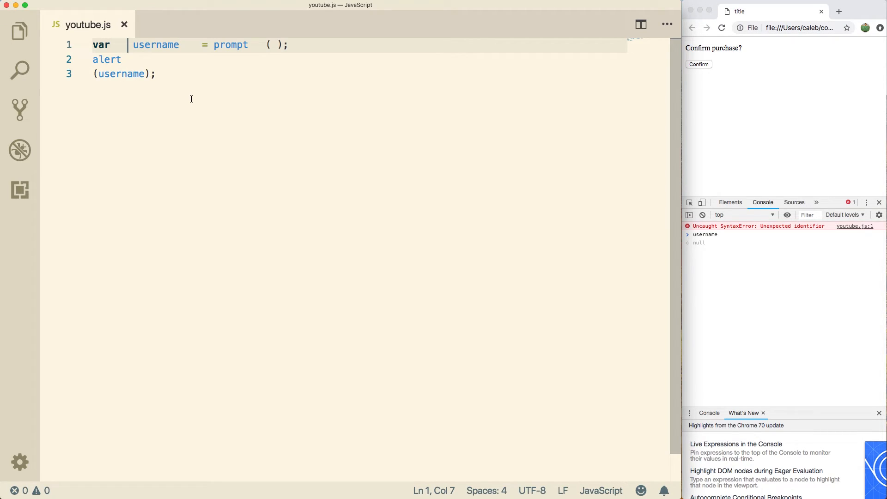
{"action": "mouse_move", "coordinate": [157, 59]}
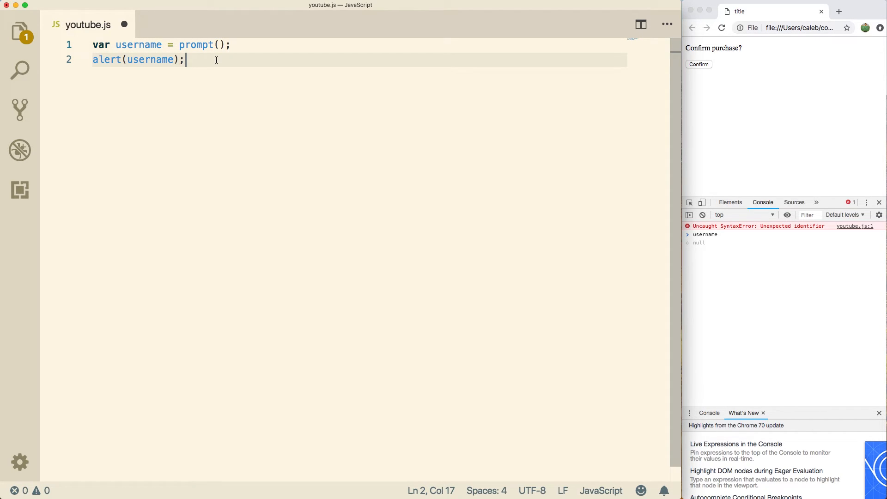
{"action": "key", "text": "Enter"}
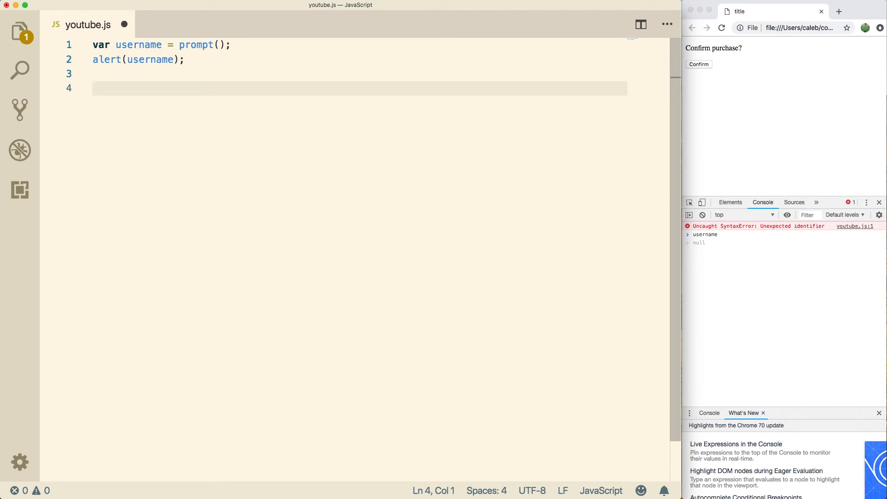
Replace the alert with console.log(username); and reload Chrome so the console prints Caleb
{"action": "type", "text": "console."}
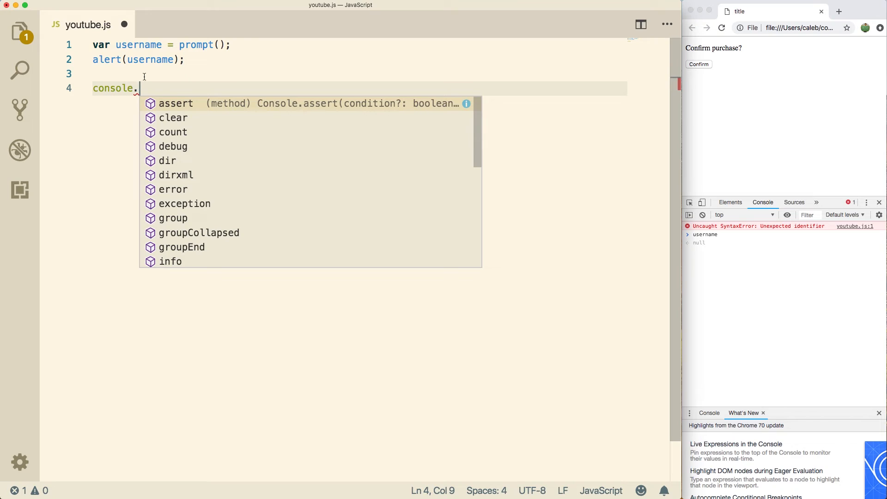
{"action": "mouse_move", "coordinate": [849, 84]}
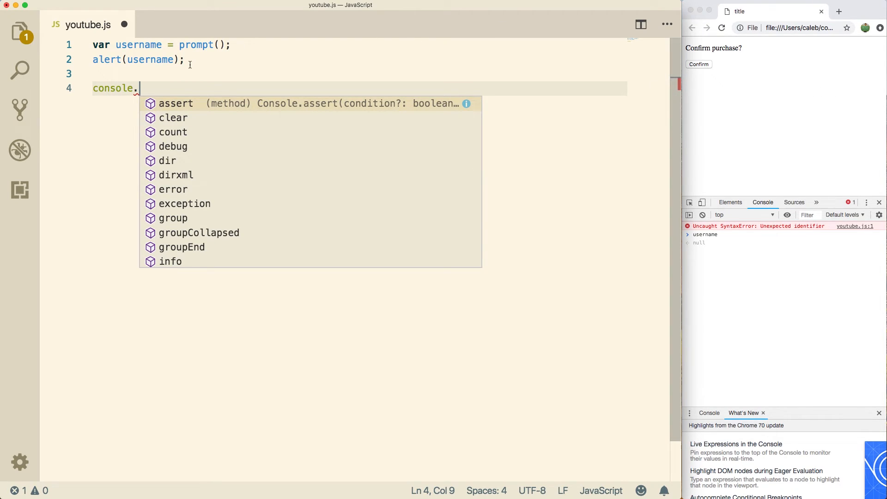
{"action": "type", "text": "log"}
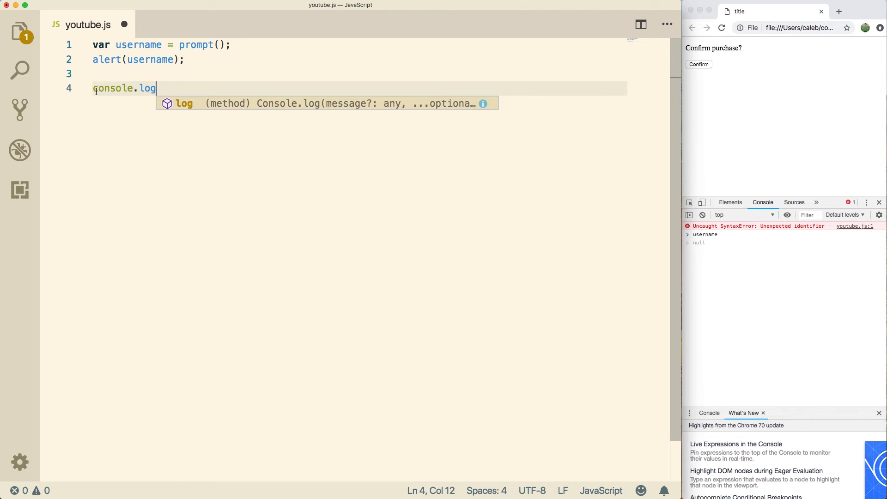
{"action": "type", "text": "();"}
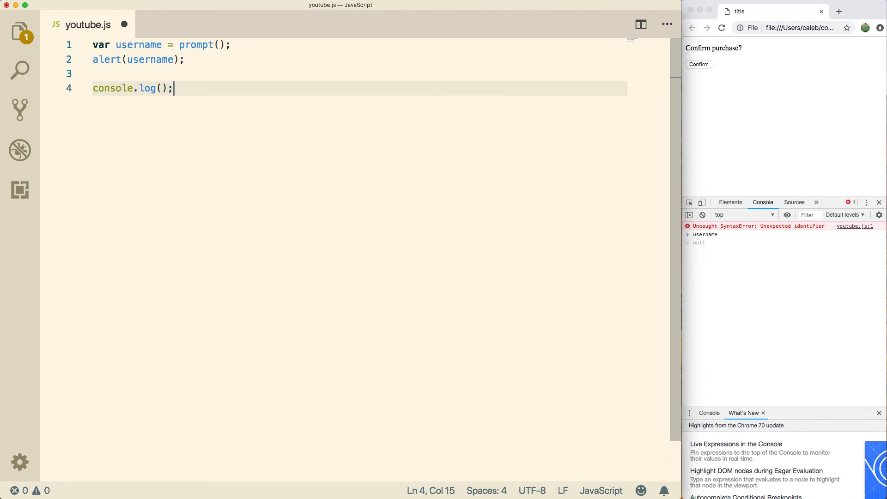
{"action": "type", "text": "username"}
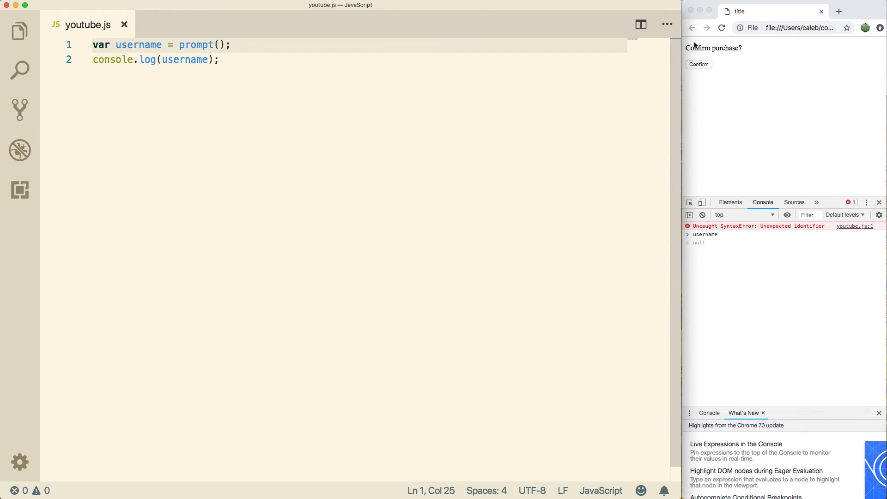
{"action": "type", "text": "Cale"}
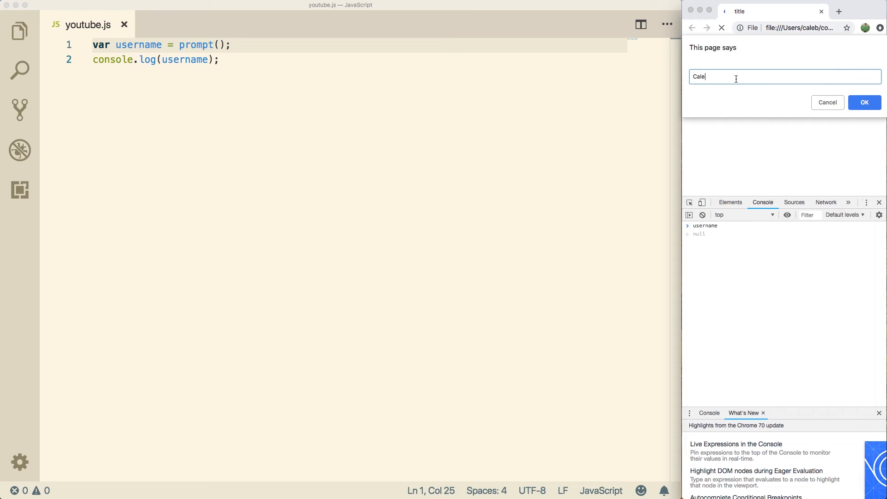
{"action": "left_click", "coordinate": [863, 103]}
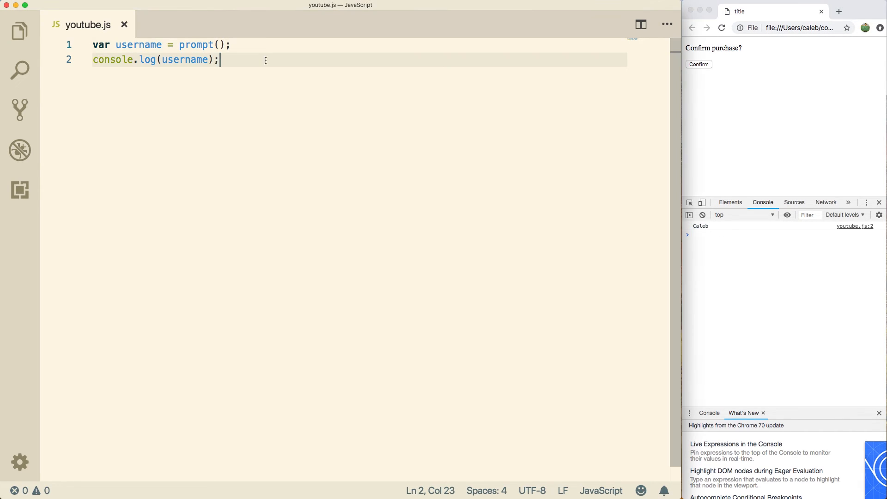
Add //This is really important and a /* This is a multiline comment */ block, then rerun the page
{"action": "key", "text": "Enter"}
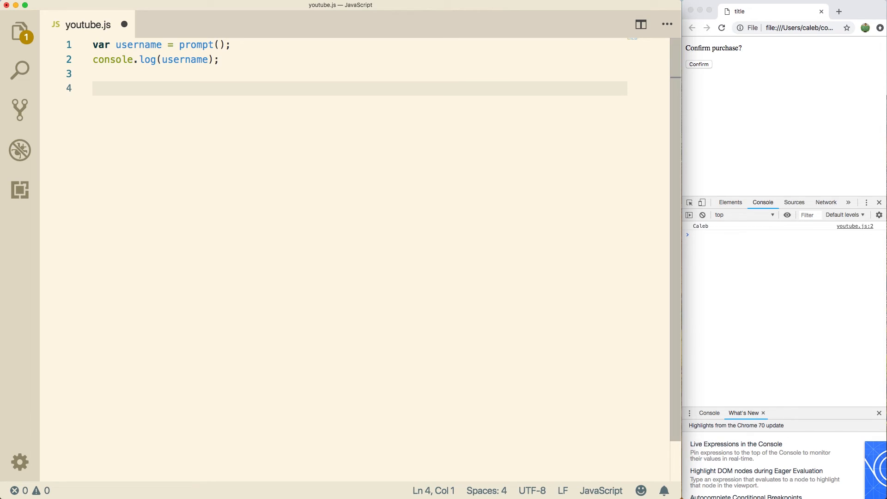
{"action": "type", "text": "//"}
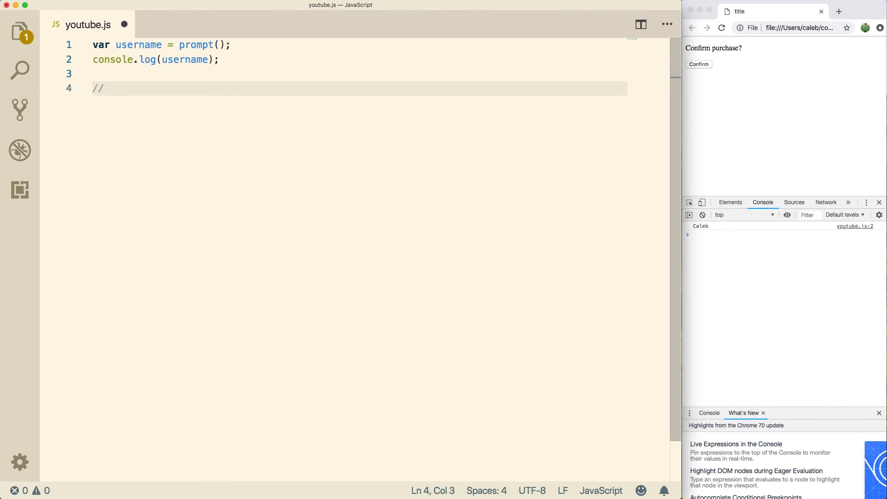
{"action": "type", "text": "This is really important"}
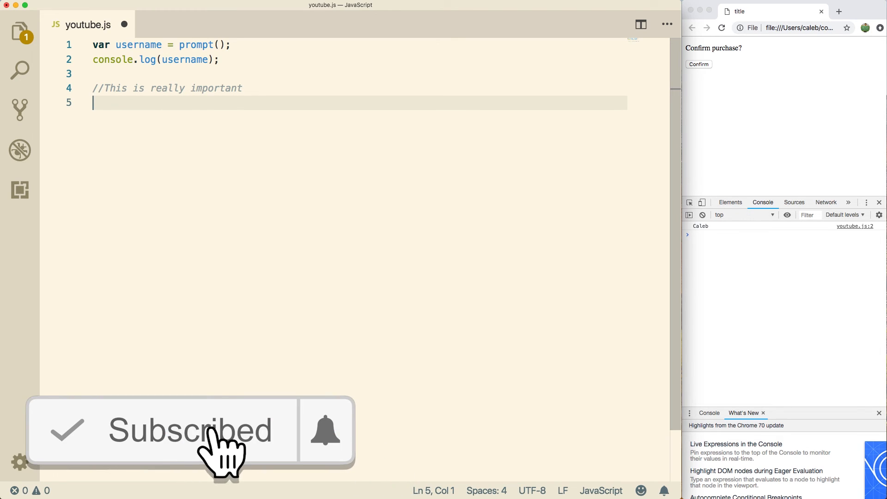
{"action": "type", "text": "/*"}
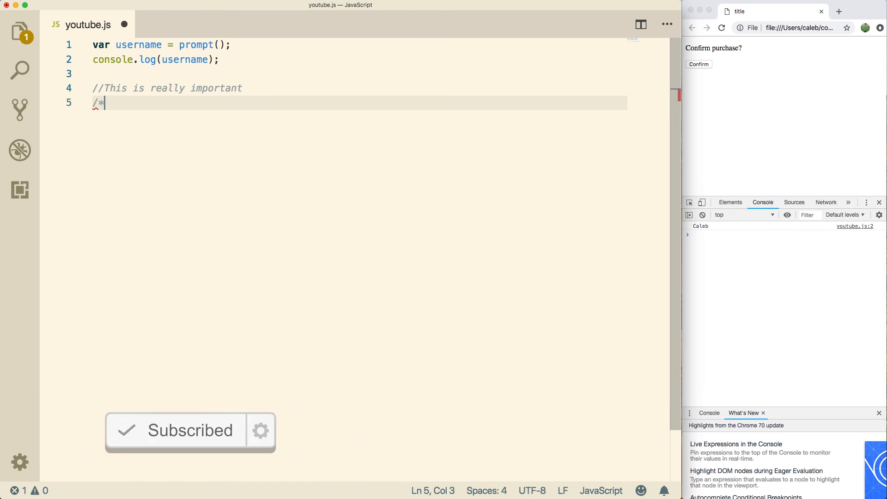
{"action": "key", "text": "enter"}
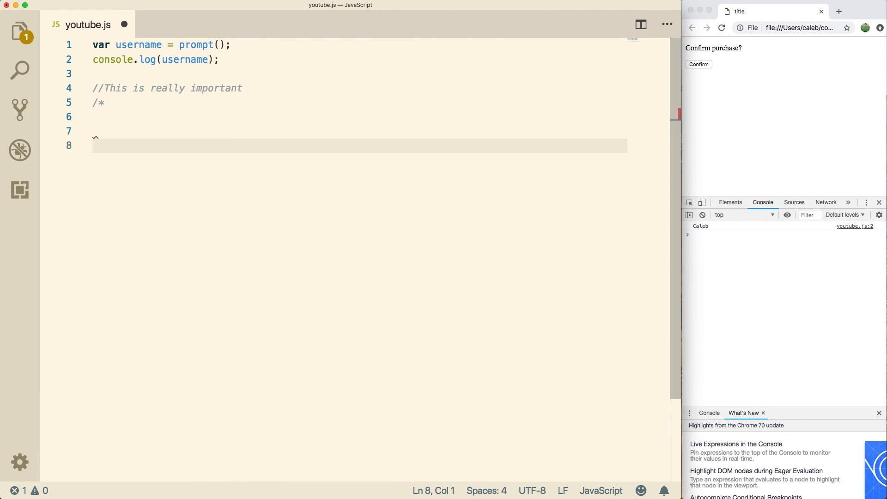
{"action": "type", "text": "*/"}
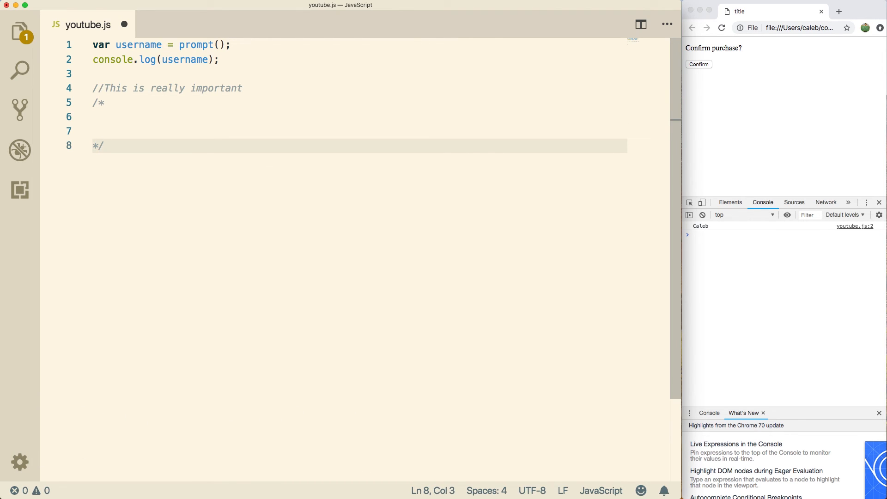
{"action": "type", "text": "This"}
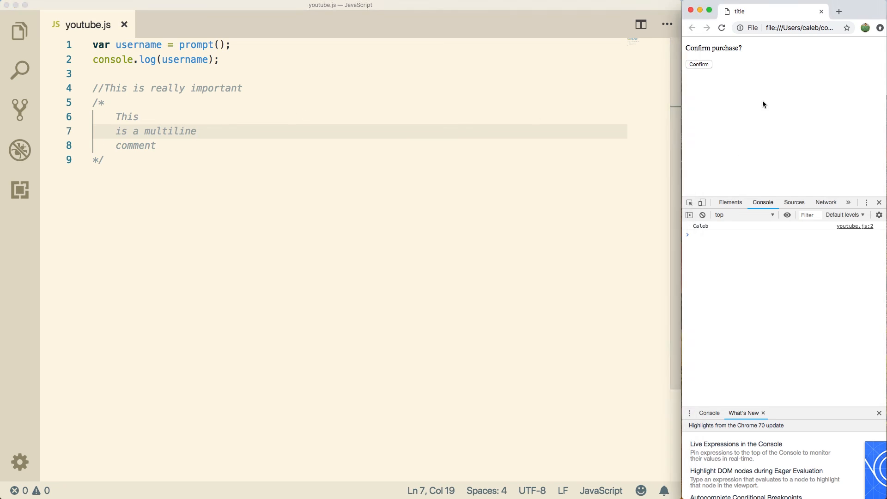
{"action": "left_click", "coordinate": [699, 64]}
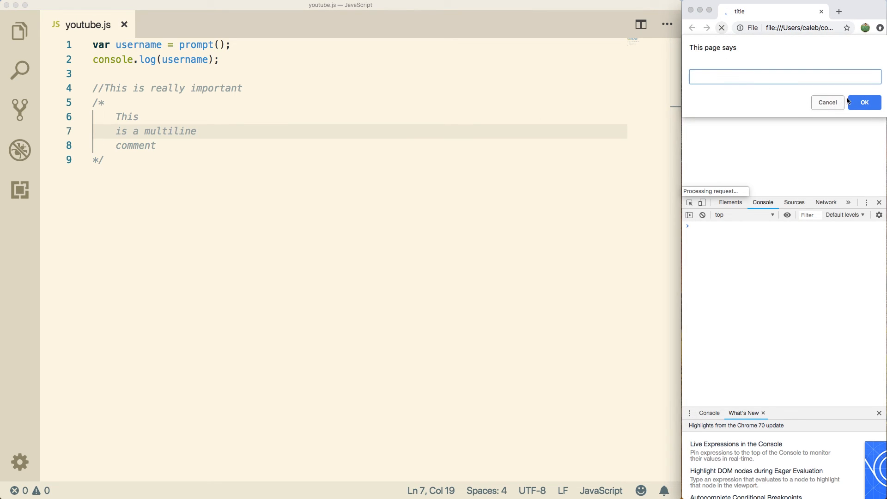
{"action": "left_click", "coordinate": [863, 103]}
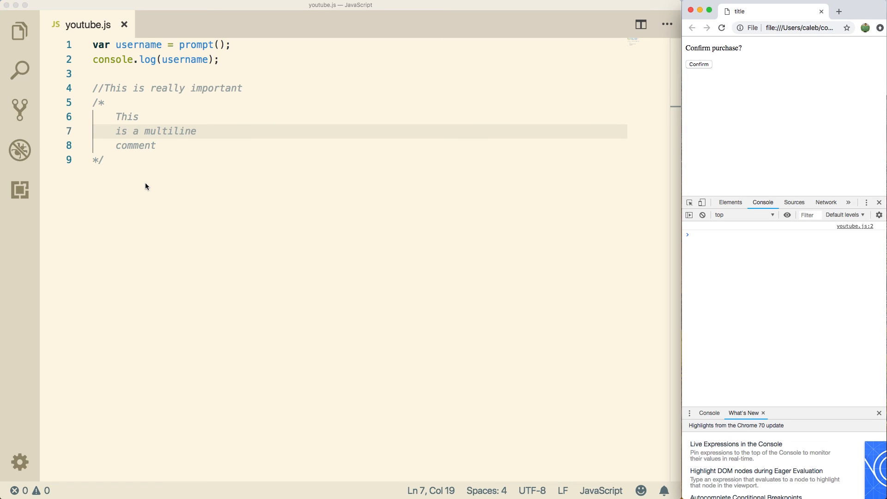
{"action": "double_click", "coordinate": [196, 44]}
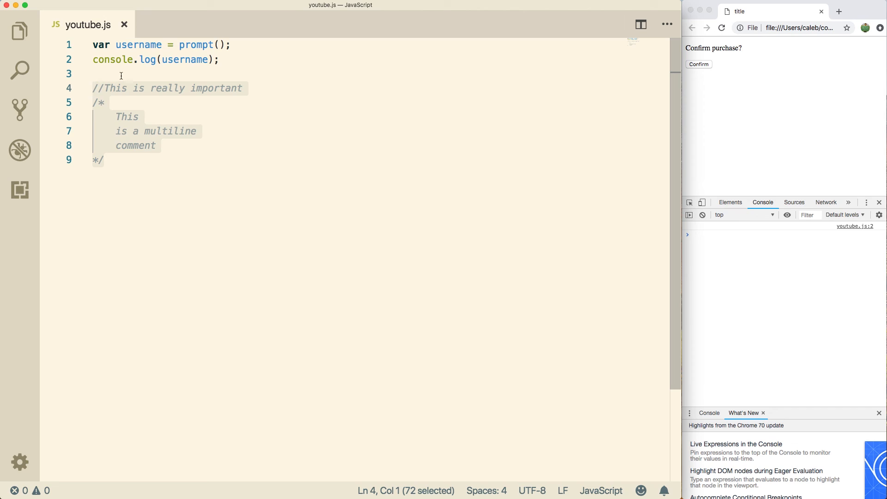
{"action": "mouse_move", "coordinate": [282, 193]}
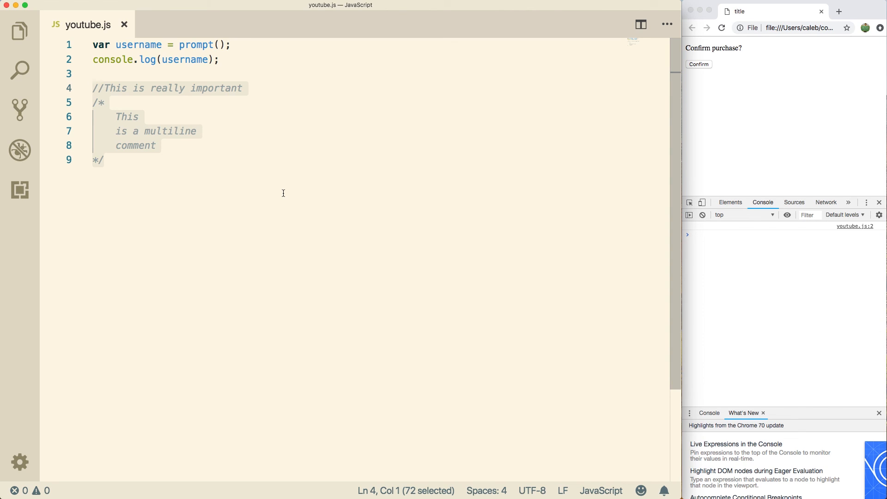
{"action": "mouse_move", "coordinate": [455, 170]}
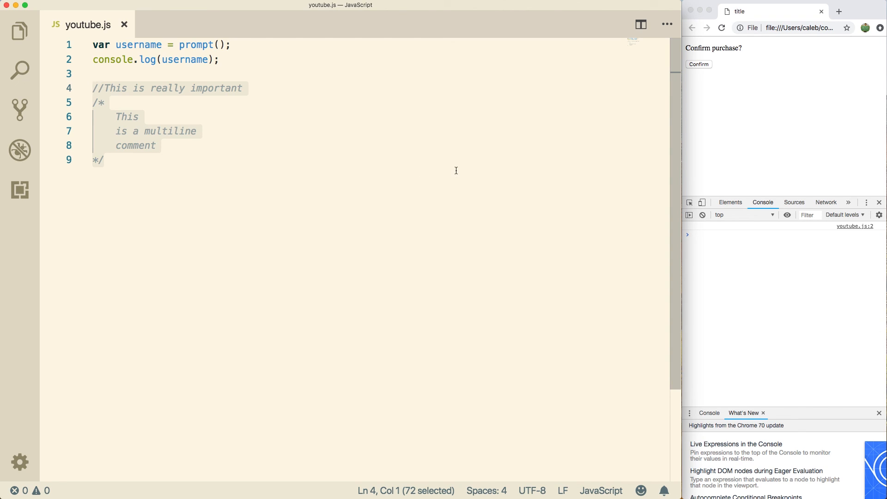